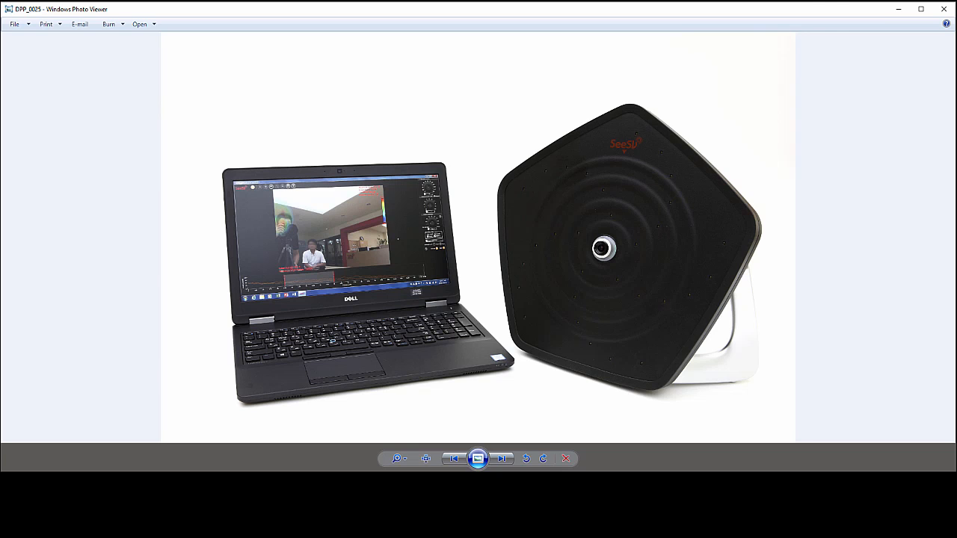
{"action": "mouse_move", "coordinate": [284, 332]}
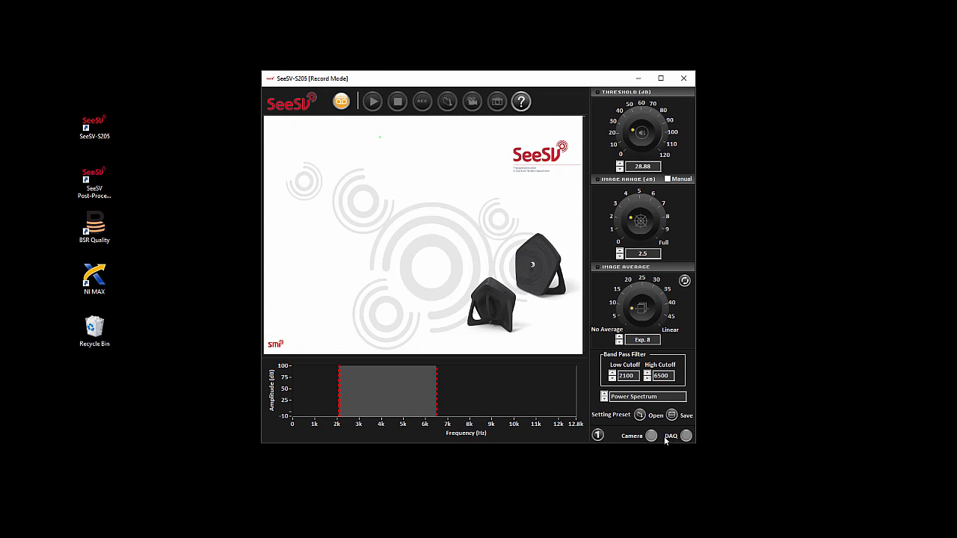
{"action": "mouse_move", "coordinate": [669, 436]}
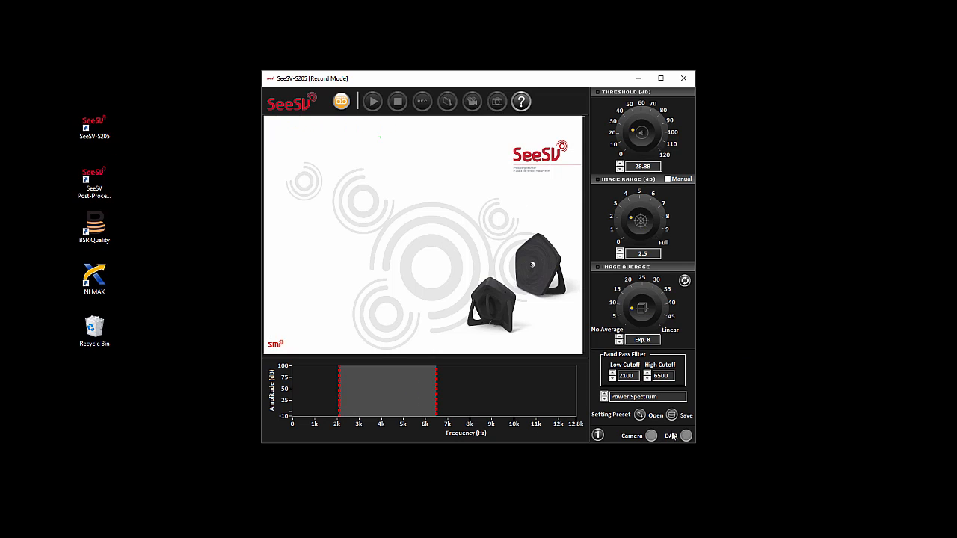
{"action": "mouse_move", "coordinate": [695, 451]}
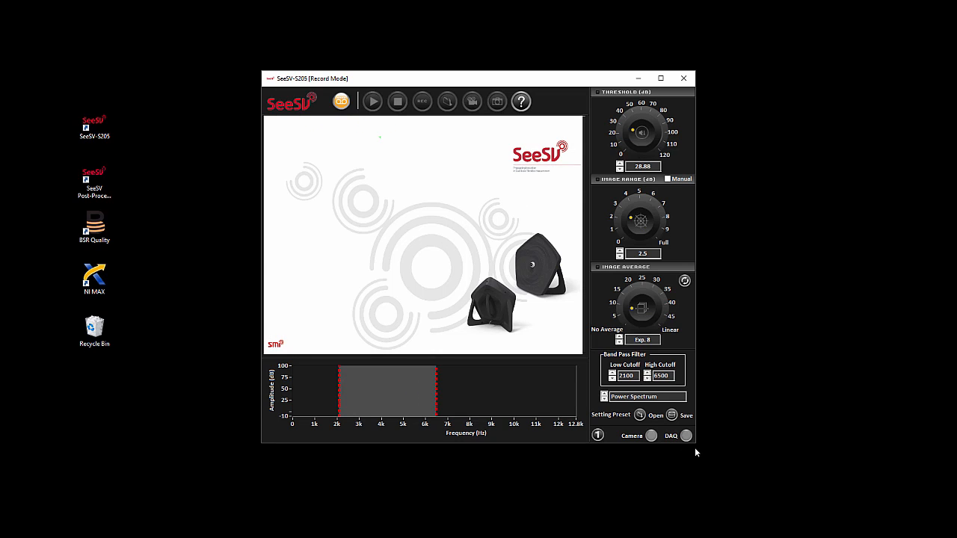
{"action": "mouse_move", "coordinate": [706, 395]}
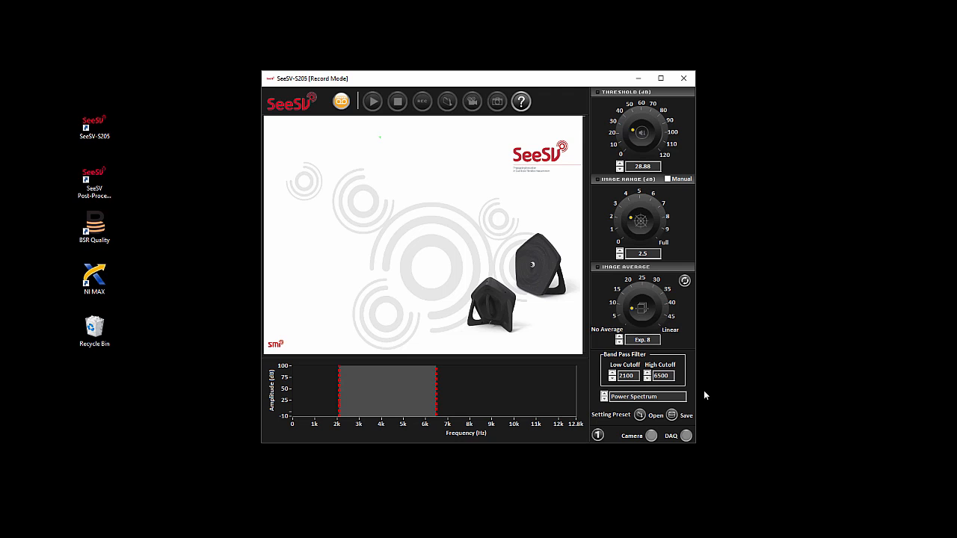
Maximize the SeeSV-S205 Record Mode window to fill the screen.
{"action": "left_click", "coordinate": [660, 77]}
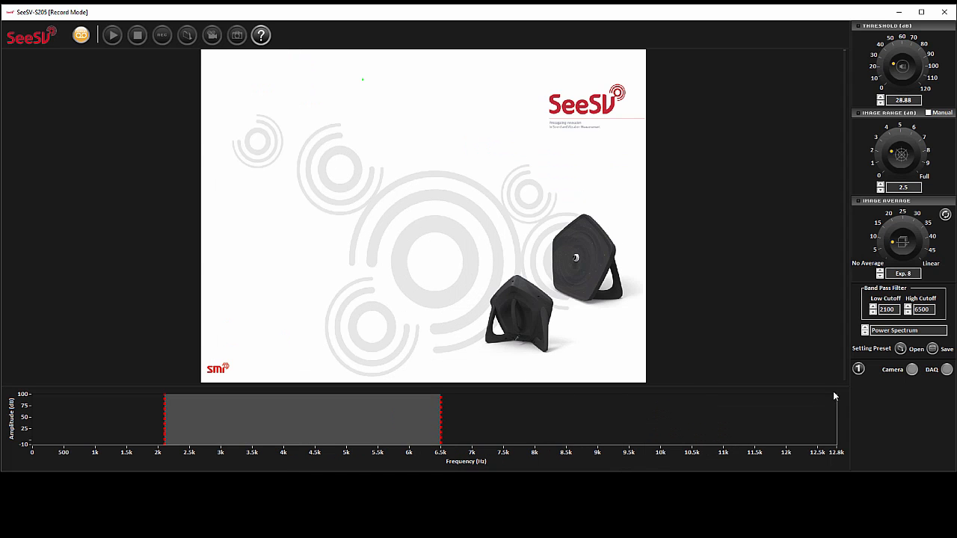
{"action": "mouse_move", "coordinate": [910, 412]}
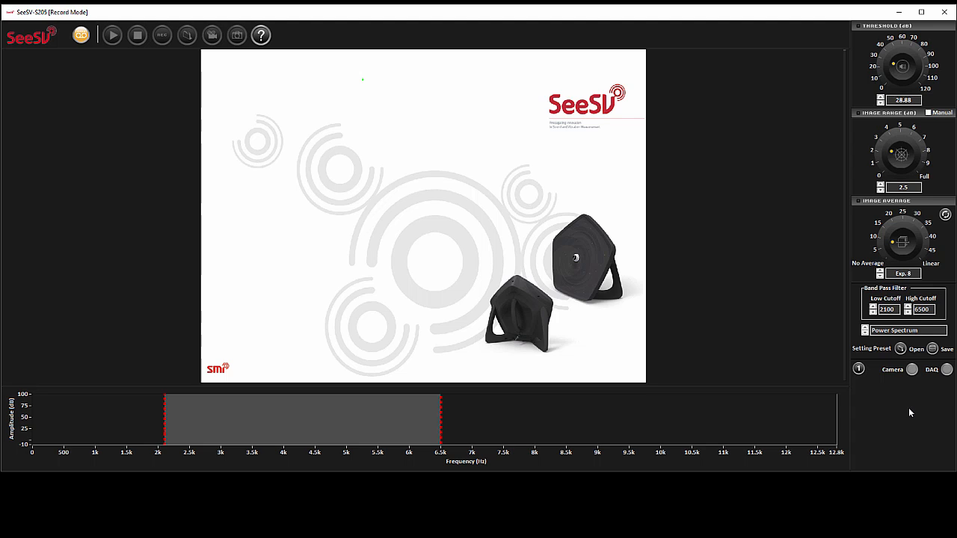
{"action": "mouse_move", "coordinate": [927, 385]}
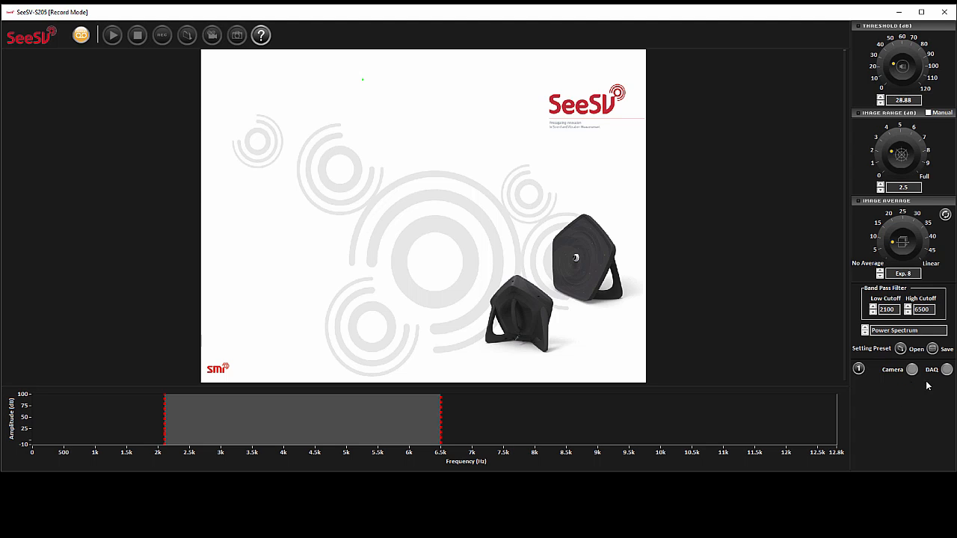
{"action": "mouse_move", "coordinate": [933, 389]}
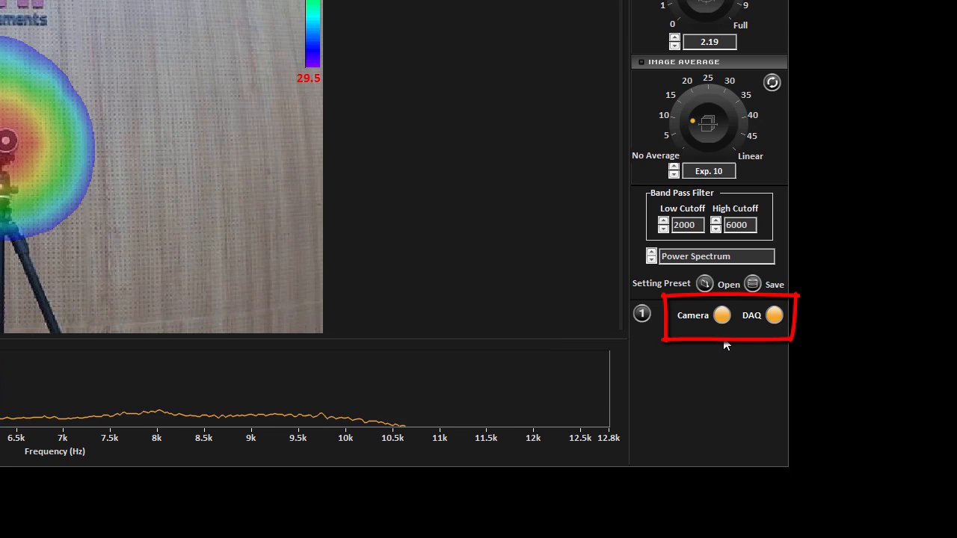
{"action": "mouse_move", "coordinate": [780, 347]}
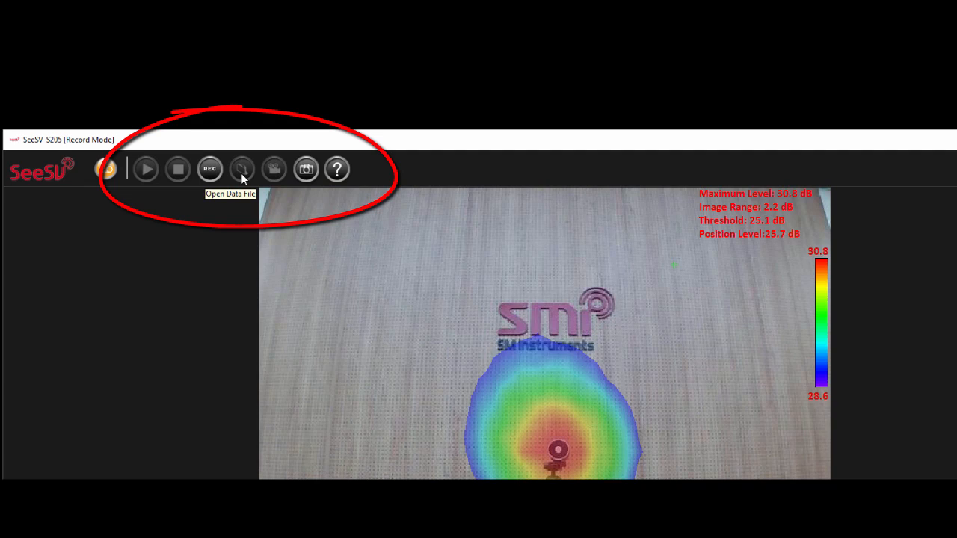
{"action": "mouse_move", "coordinate": [305, 168]}
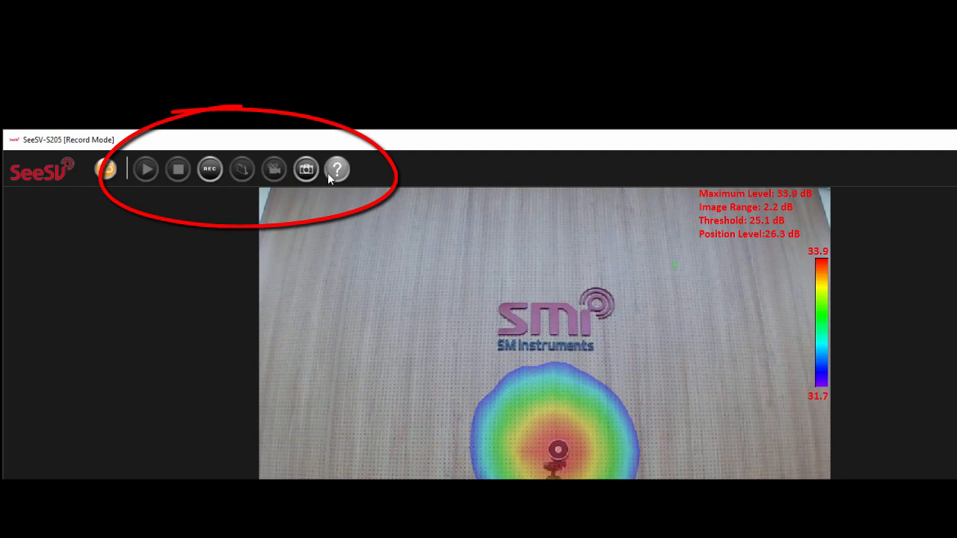
{"action": "mouse_move", "coordinate": [336, 167]}
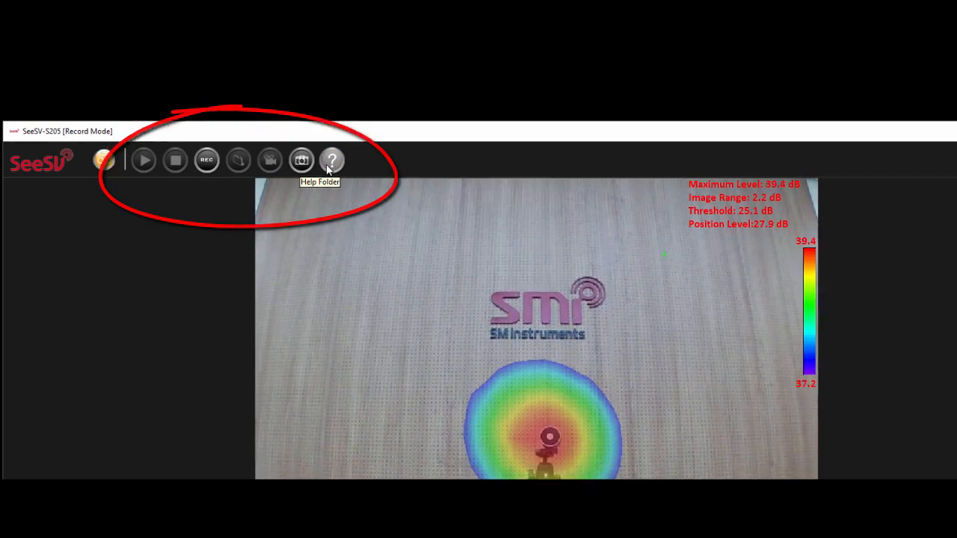
{"action": "left_click", "coordinate": [331, 160]}
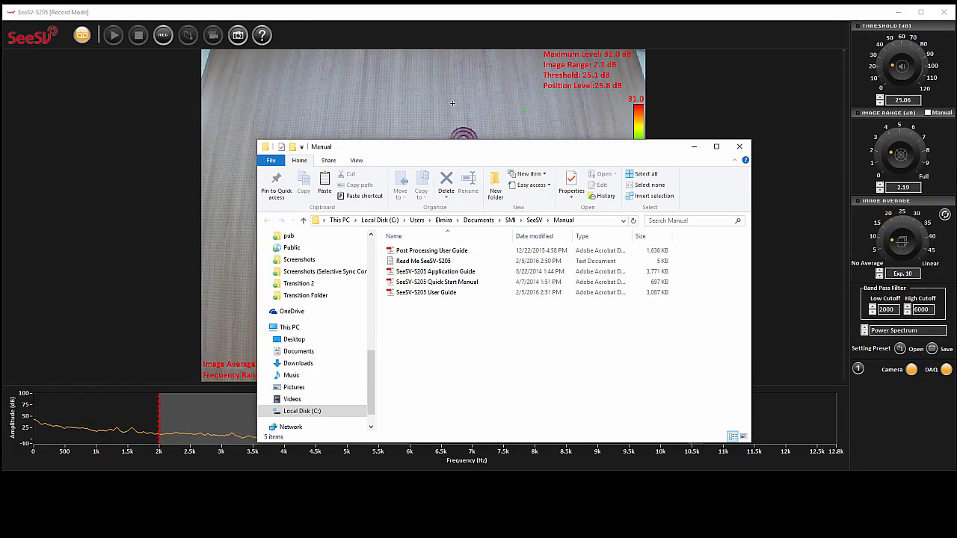
{"action": "left_click", "coordinate": [435, 272]}
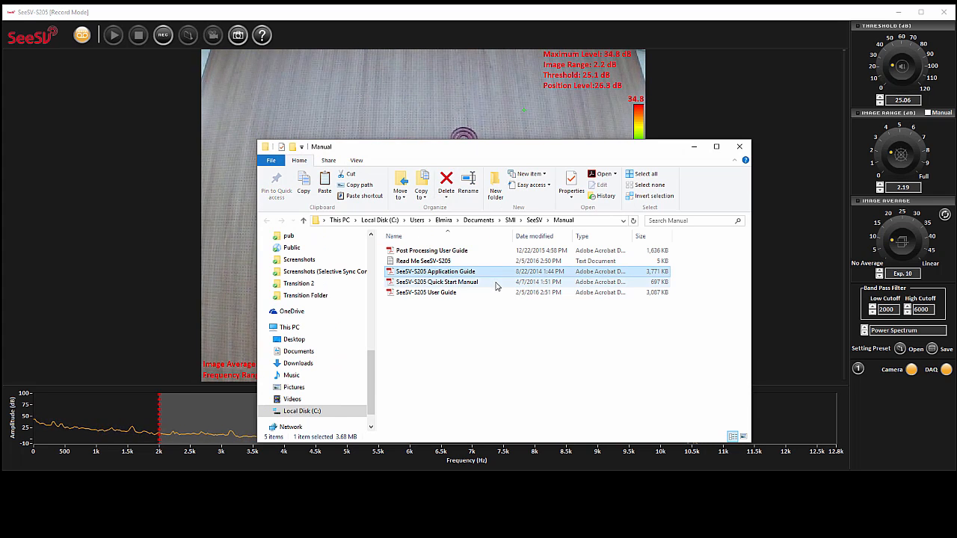
{"action": "left_click", "coordinate": [437, 281]}
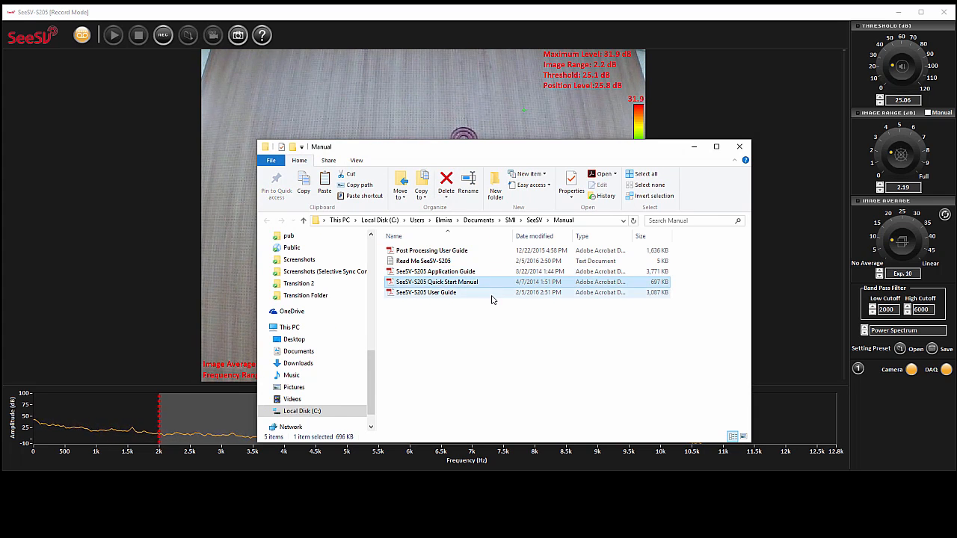
{"action": "left_click", "coordinate": [425, 292]}
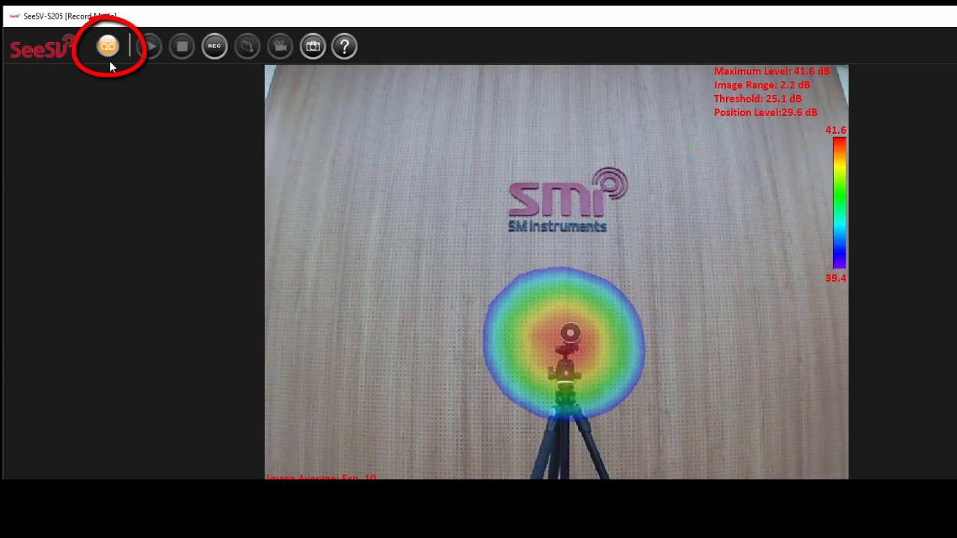
Switch the toolbar mode from Record Mode to Replay Mode.
{"action": "left_click", "coordinate": [107, 44]}
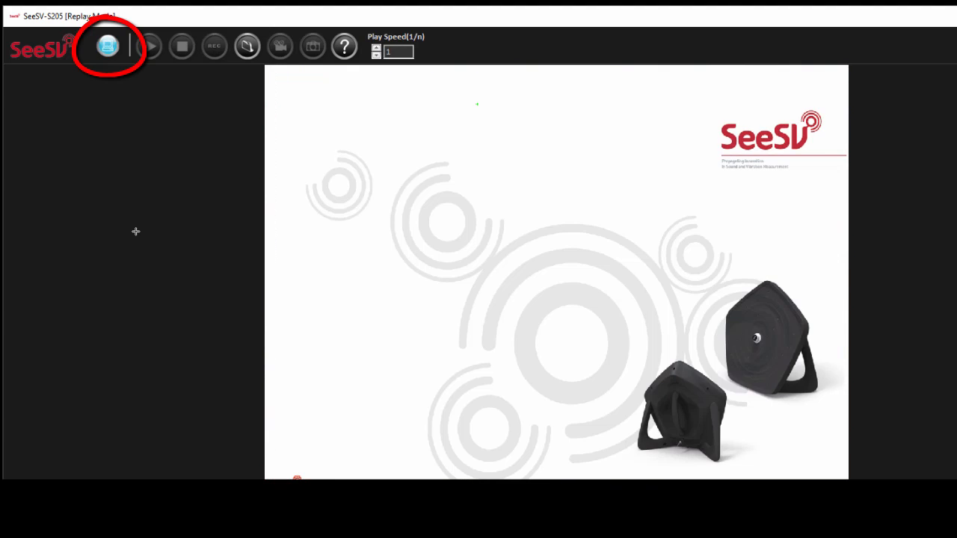
{"action": "mouse_move", "coordinate": [108, 45]}
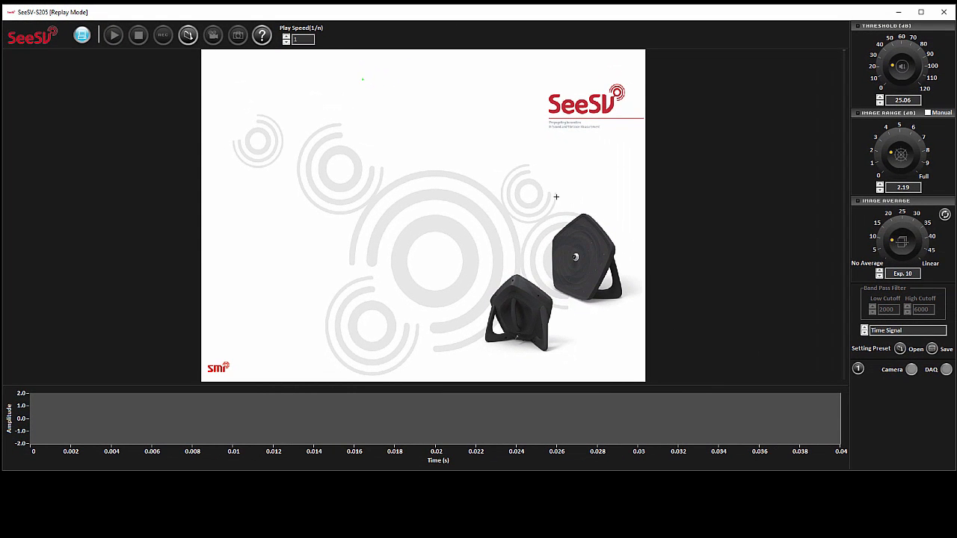
{"action": "mouse_move", "coordinate": [111, 72]}
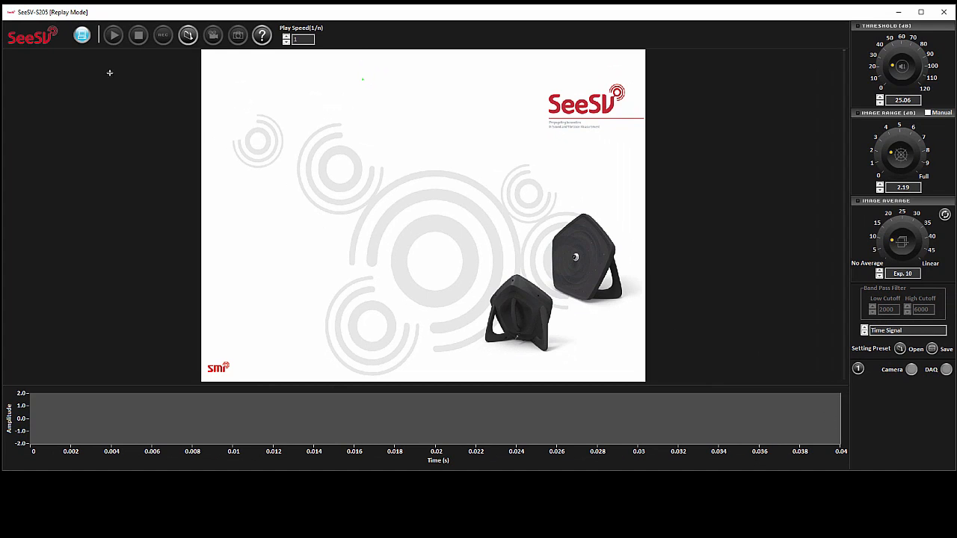
{"action": "mouse_move", "coordinate": [237, 36]}
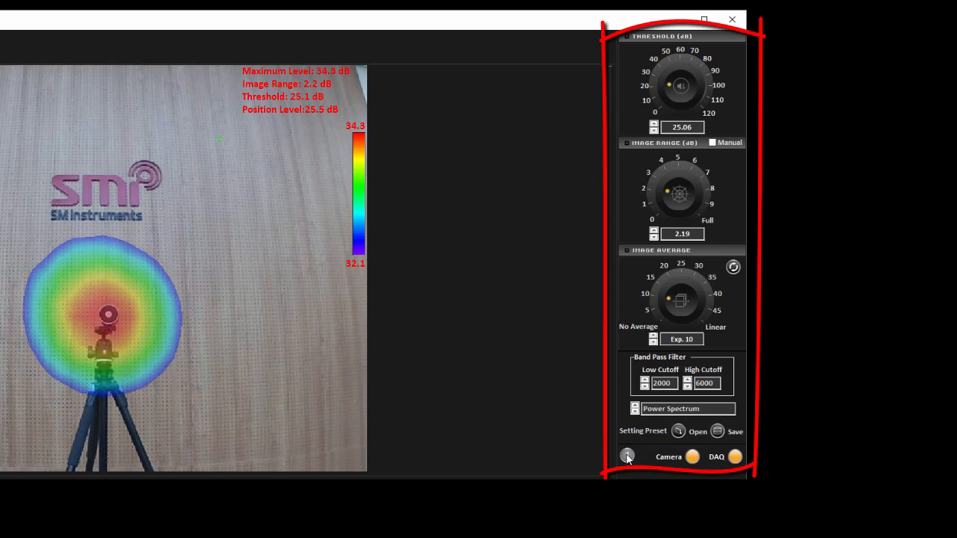
Bring up the data folder, recording, camera and display settings panel.
{"action": "left_click", "coordinate": [626, 457]}
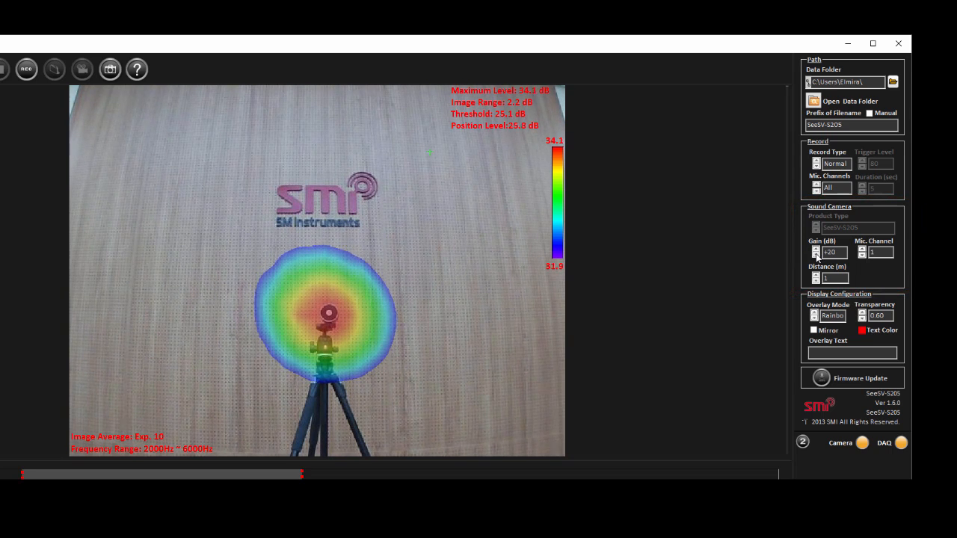
Set the sound camera microphone gain to +10 dB from the gain list.
{"action": "left_click", "coordinate": [817, 251]}
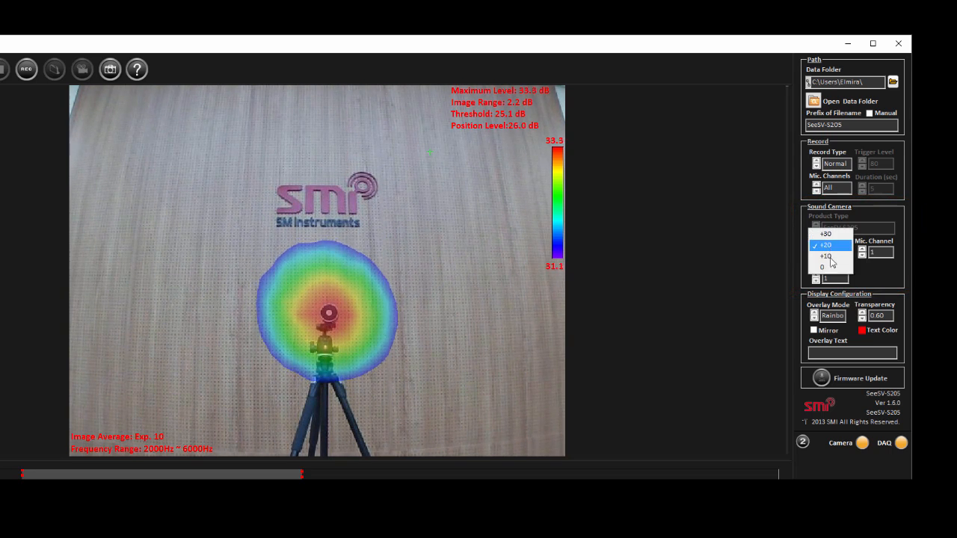
{"action": "left_click", "coordinate": [825, 266]}
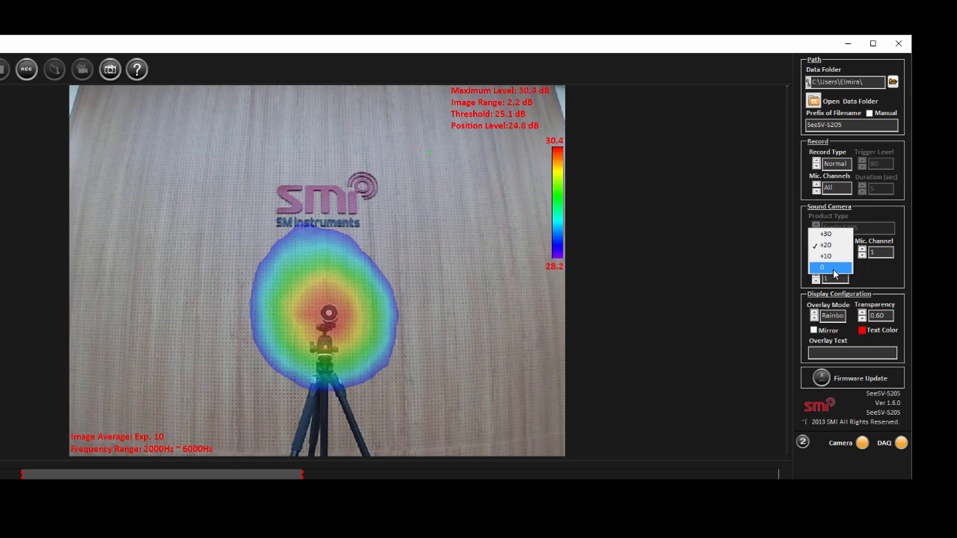
{"action": "left_click", "coordinate": [825, 256]}
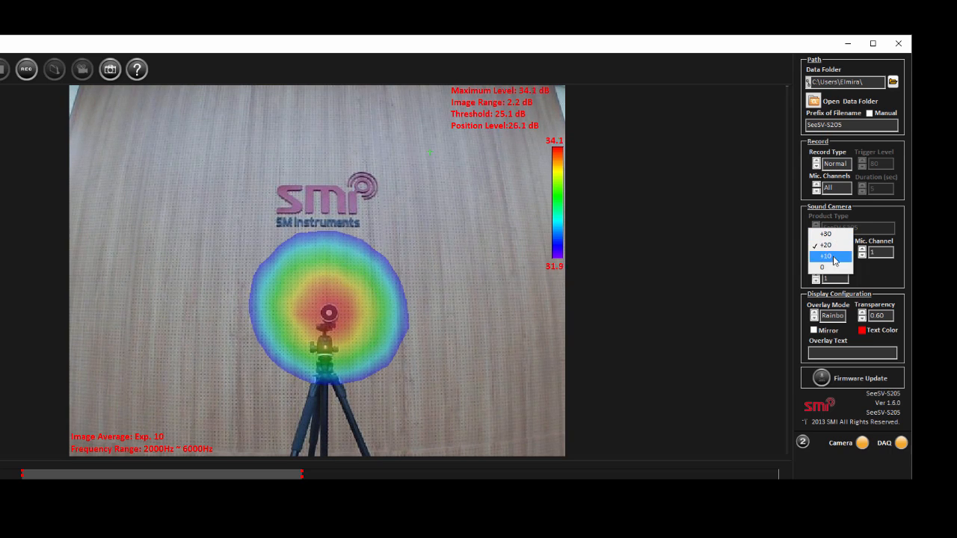
{"action": "left_click", "coordinate": [822, 266]}
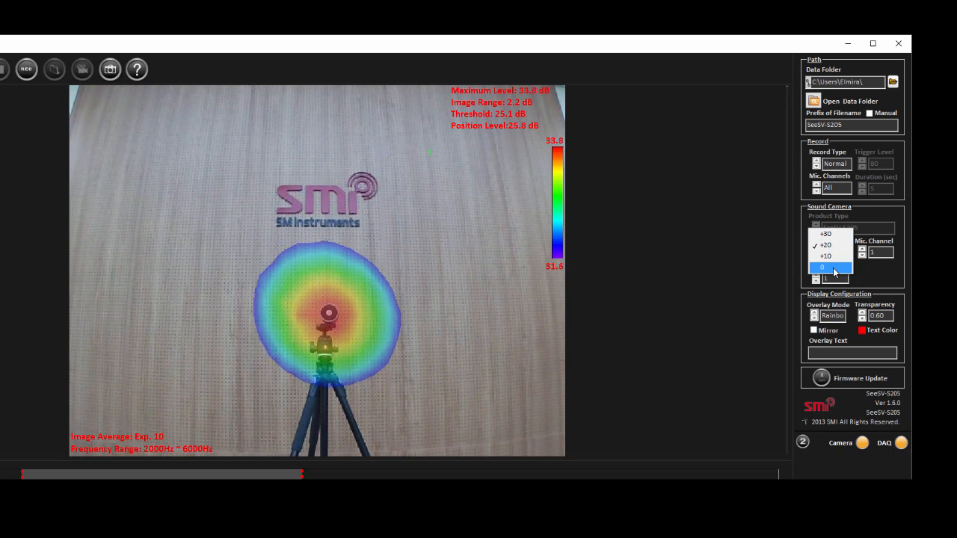
{"action": "left_click", "coordinate": [825, 268]}
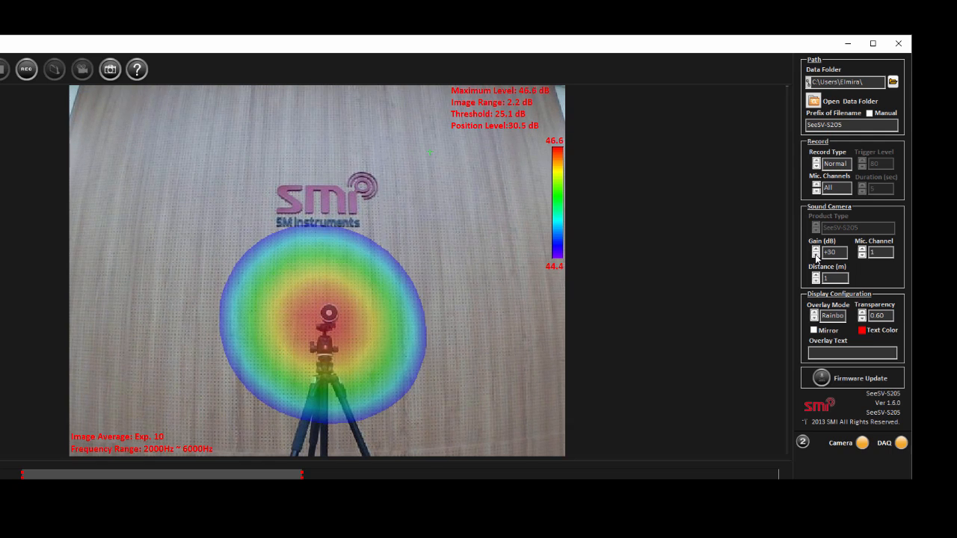
{"action": "left_click", "coordinate": [816, 254]}
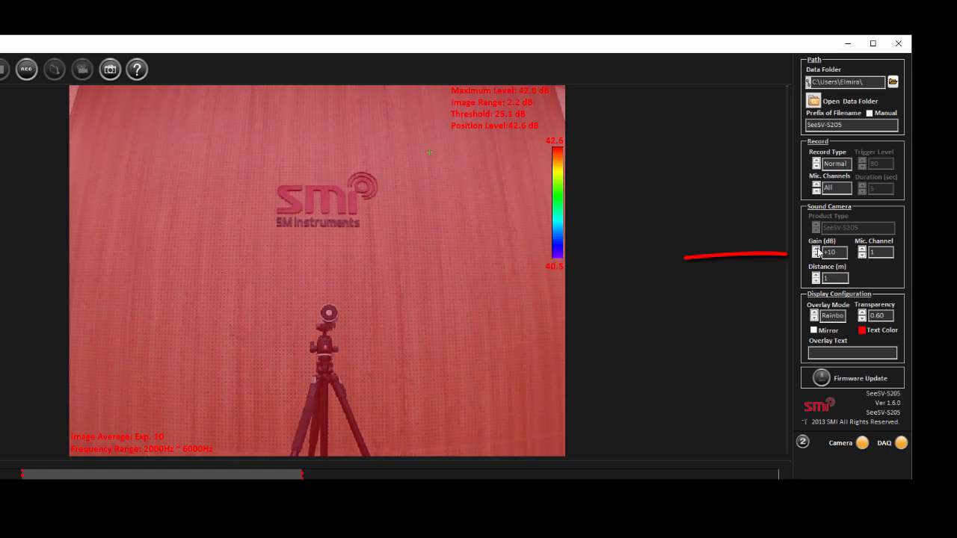
Leave the settings for the live map and show the threshold, range and averaging controls.
{"action": "left_click", "coordinate": [816, 248]}
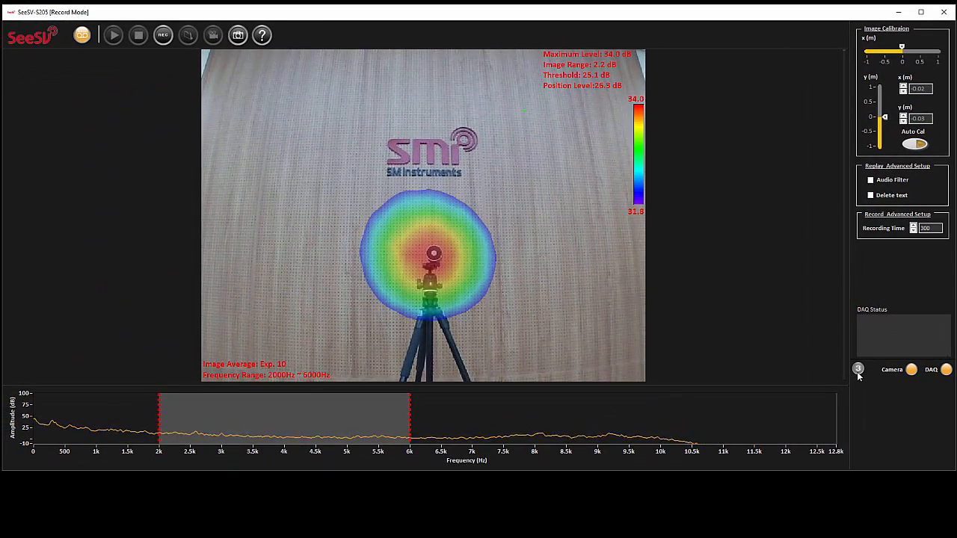
{"action": "left_click", "coordinate": [857, 368]}
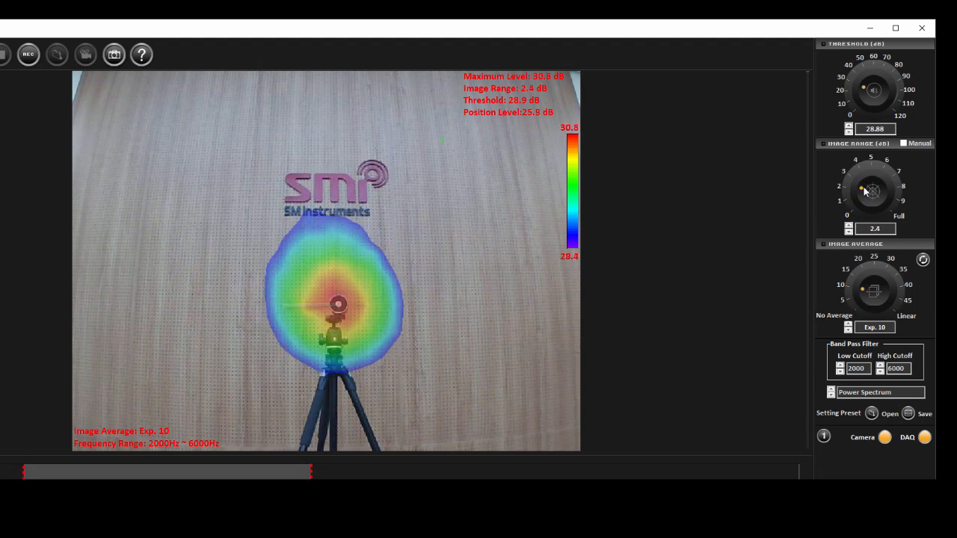
Widen the beam map image range to about 9.9 dB.
{"action": "left_click_drag", "start_coordinate": [861, 190], "coordinate": [878, 185]}
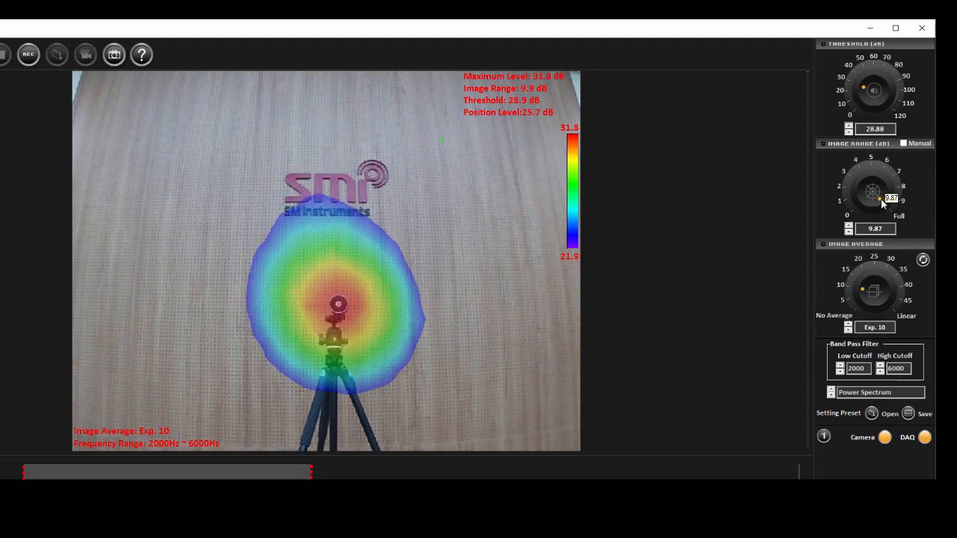
Bring the image range back to about 2.5 dB and lower image averaging to Exp. 8.
{"action": "left_click_drag", "start_coordinate": [884, 202], "coordinate": [859, 198]}
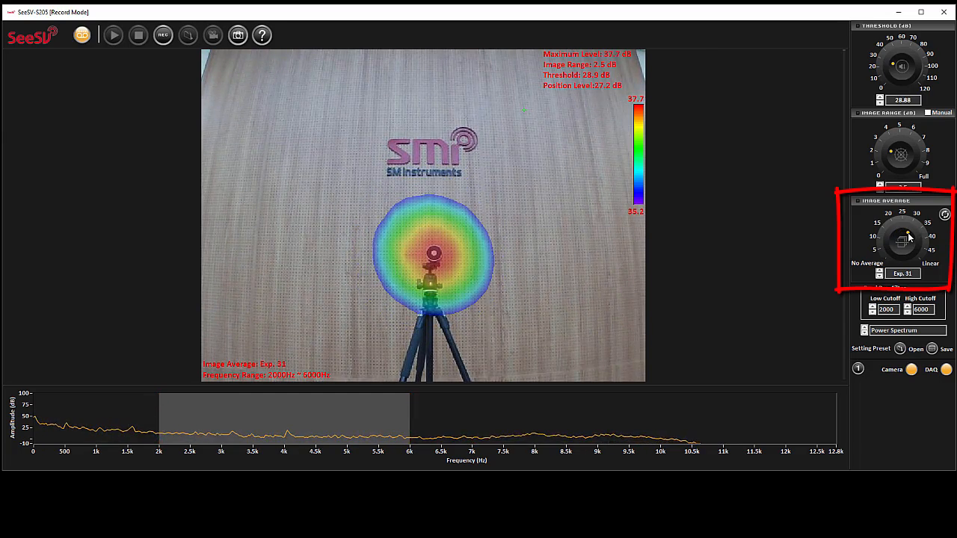
{"action": "left_click", "coordinate": [919, 263]}
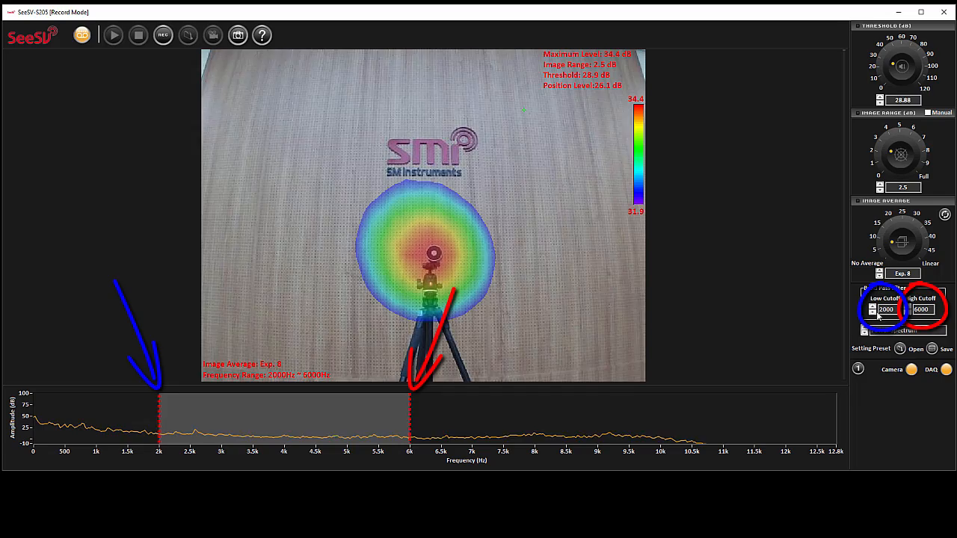
Raise the band-pass filter low cutoff to about 2100 Hz.
{"action": "left_click", "coordinate": [873, 308]}
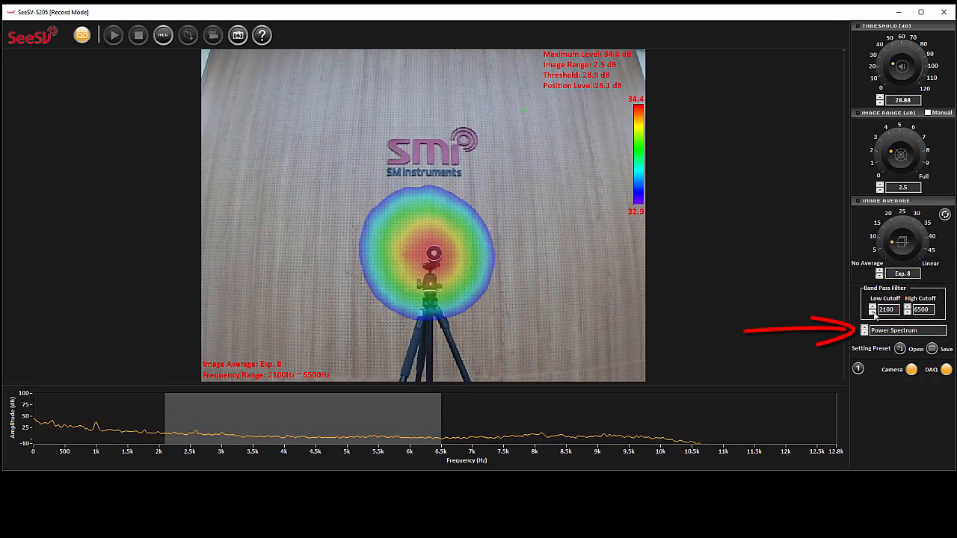
Show the Level Trend graph and set the recording type to Trigger.
{"action": "left_click", "coordinate": [905, 330]}
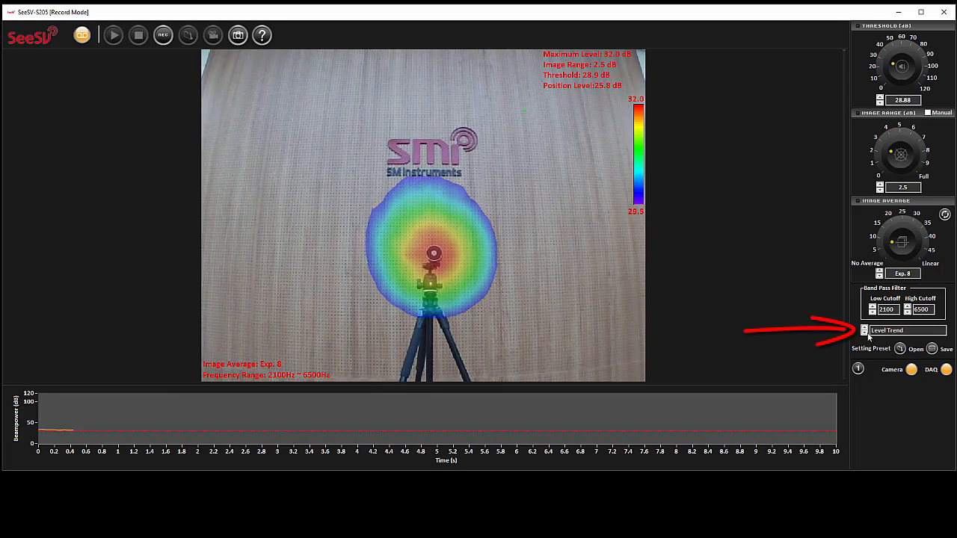
{"action": "left_click", "coordinate": [906, 330]}
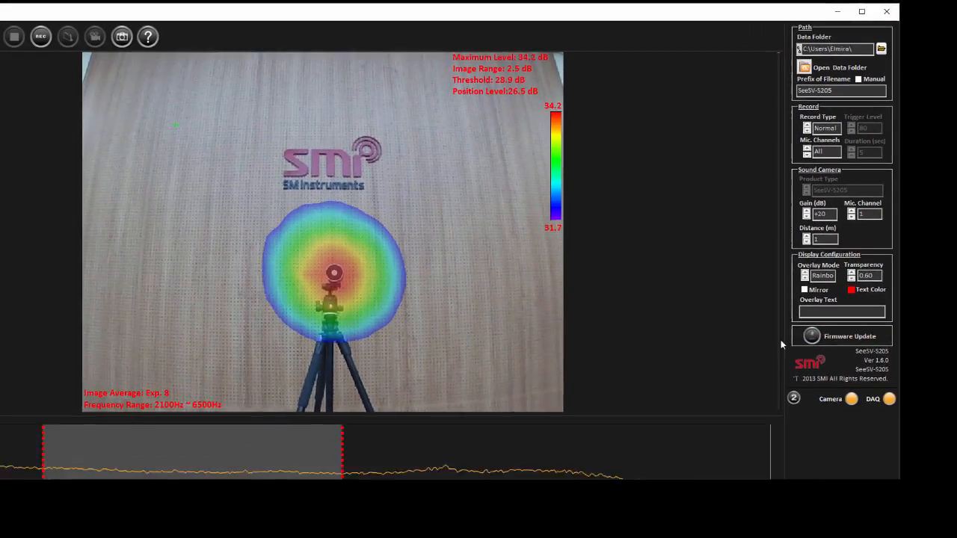
{"action": "left_click", "coordinate": [880, 48]}
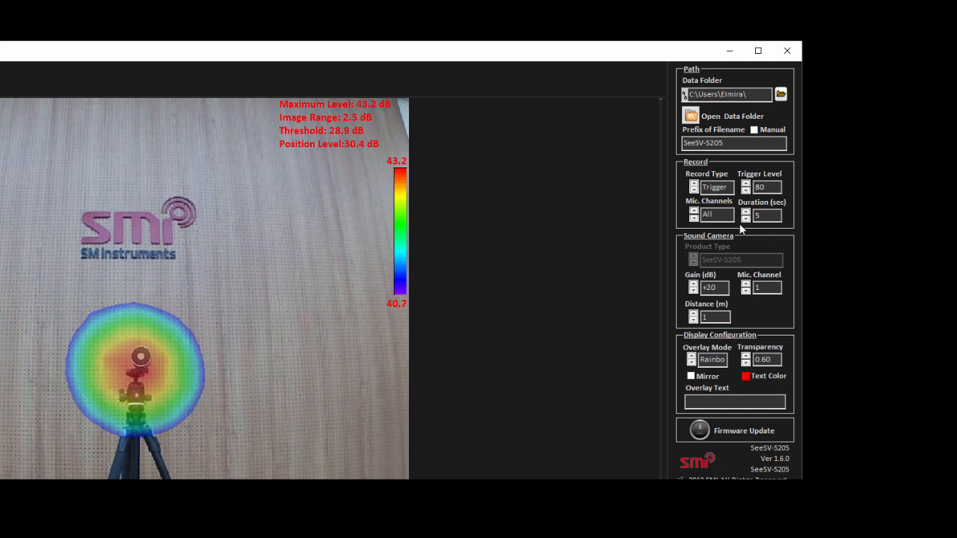
{"action": "mouse_move", "coordinate": [777, 239]}
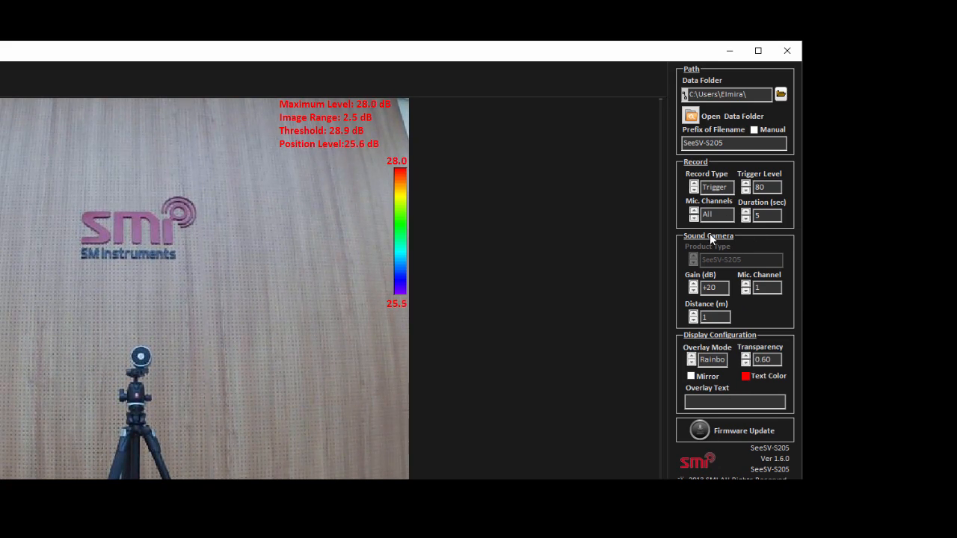
Arm and run a triggered recording at level 80 for 5 seconds with grayscale overlay.
{"action": "left_click", "coordinate": [756, 51]}
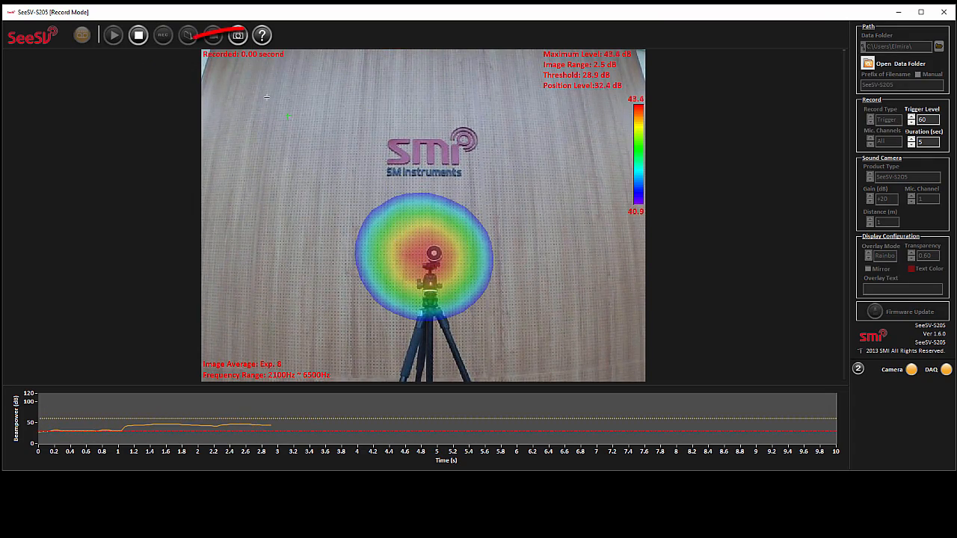
{"action": "left_click", "coordinate": [161, 36]}
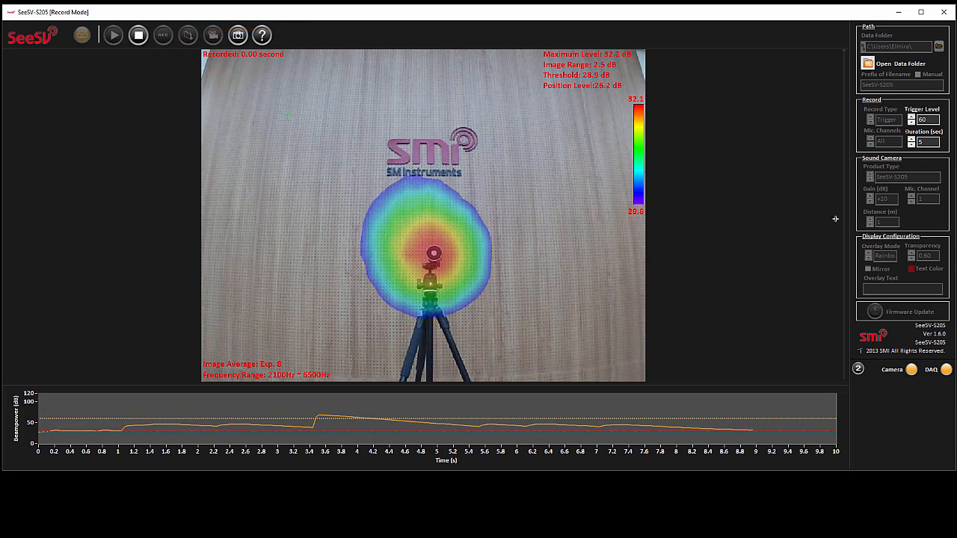
{"action": "left_click", "coordinate": [138, 36]}
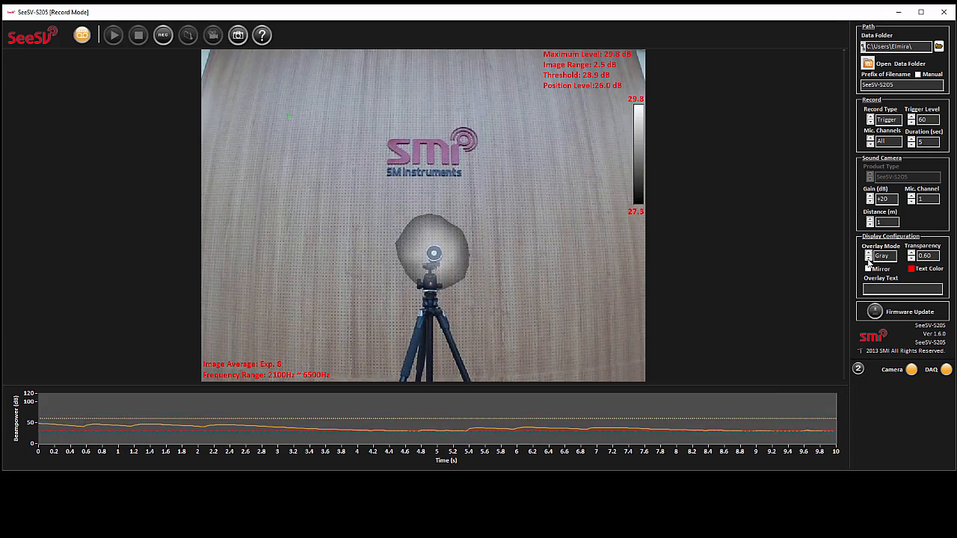
Switch from Record Mode to Replay Mode with the replay audio filter enabled.
{"action": "left_click", "coordinate": [869, 256]}
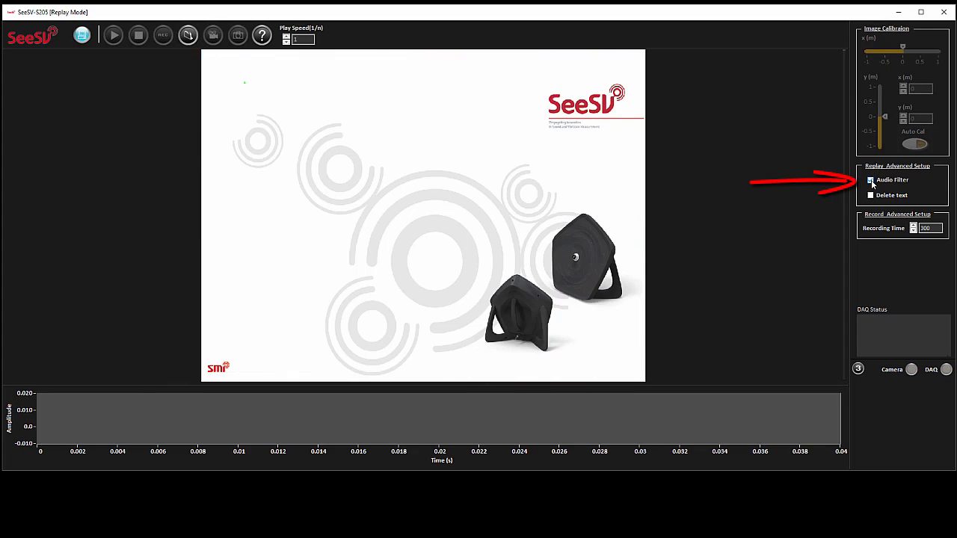
Load the latest .tdms recording and accept overwriting with its stored settings.
{"action": "left_click", "coordinate": [870, 179]}
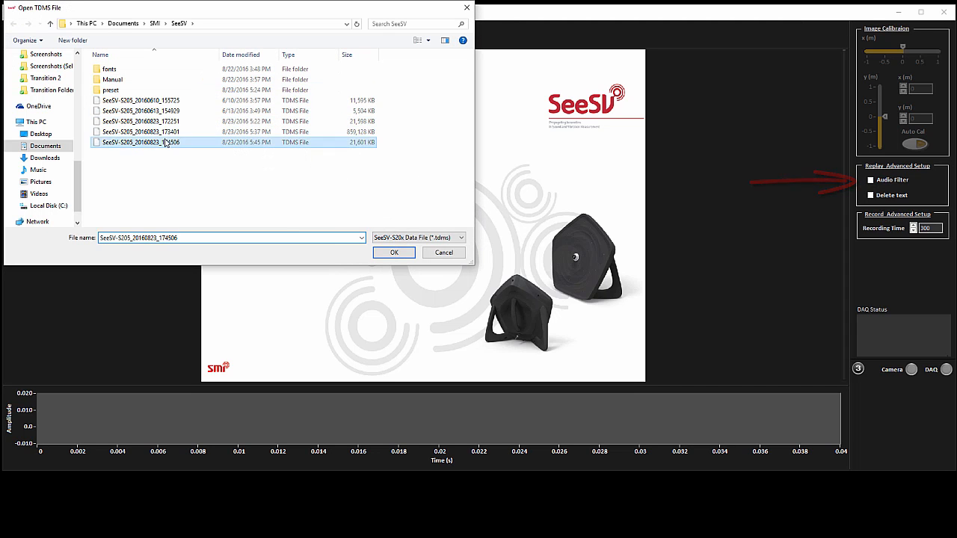
{"action": "left_click", "coordinate": [394, 251]}
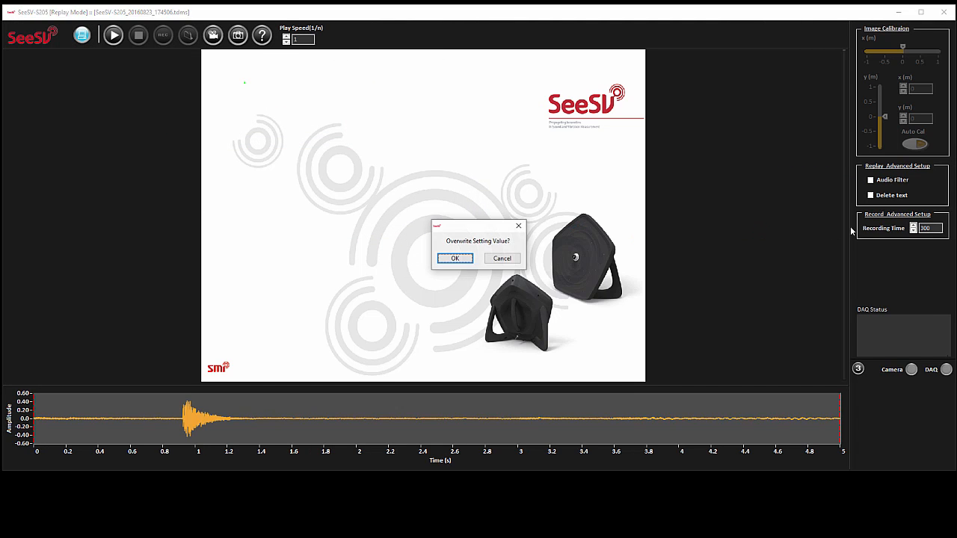
{"action": "left_click", "coordinate": [455, 257]}
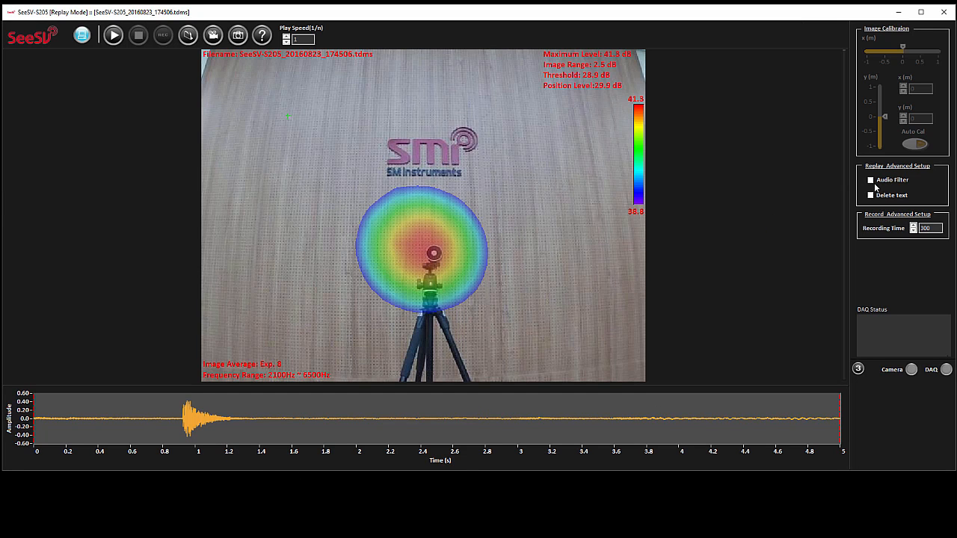
Enable the Audio Filter for playback and show the threshold, range and averaging knobs.
{"action": "left_click", "coordinate": [870, 179]}
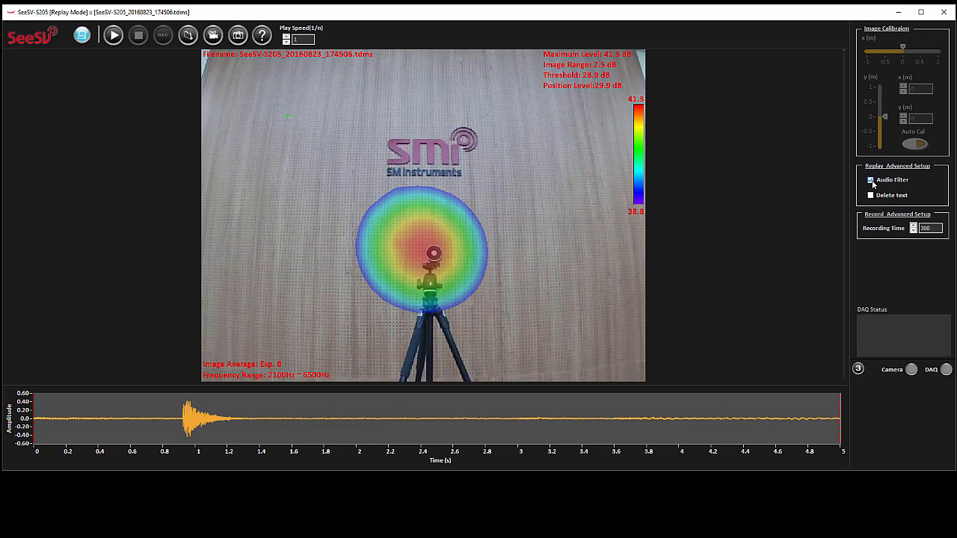
{"action": "left_click", "coordinate": [870, 179]}
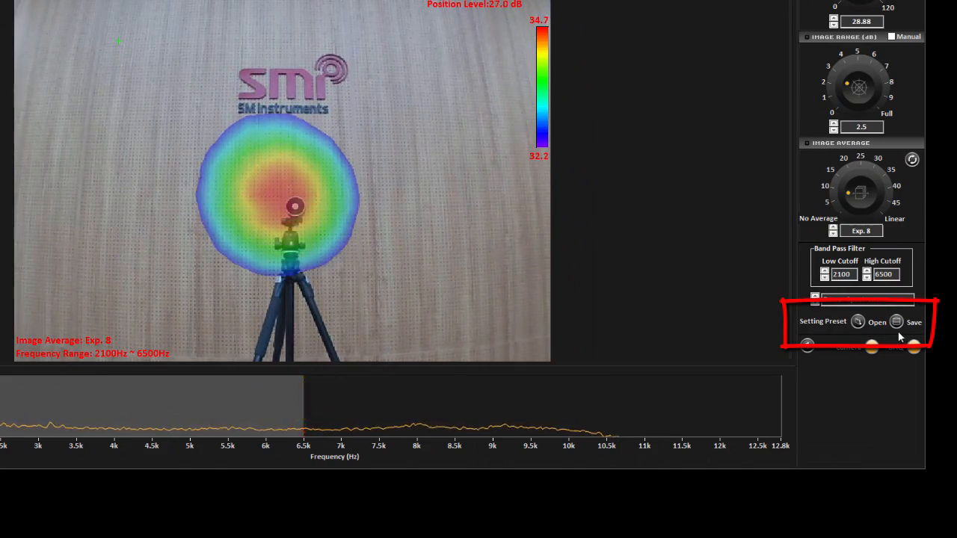
Save the current settings as a preset named 'save'.
{"action": "left_click", "coordinate": [913, 323]}
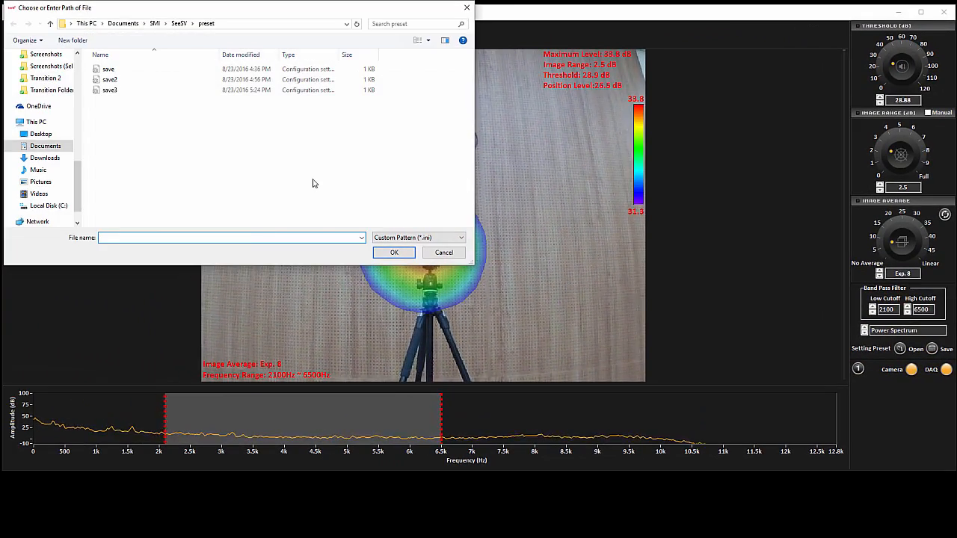
{"action": "type", "text": "sav"}
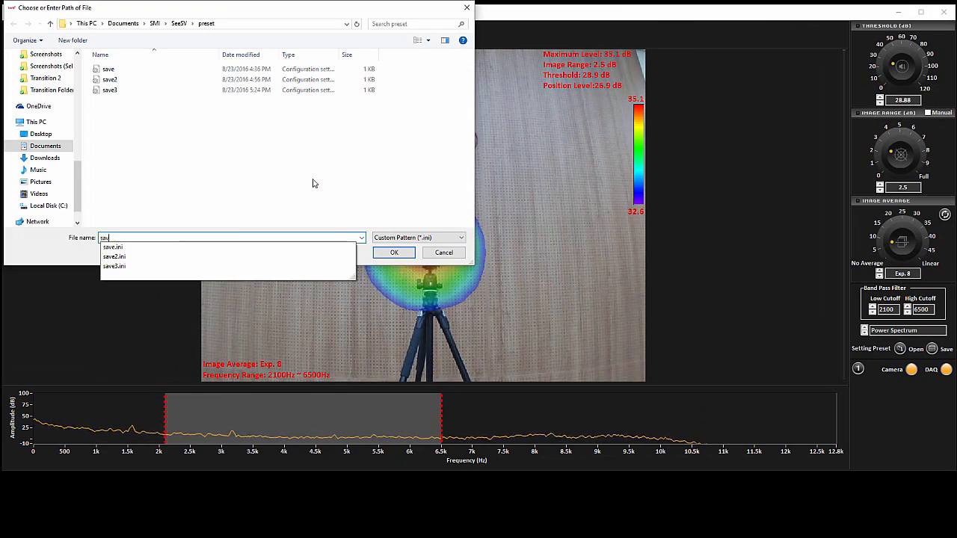
{"action": "left_click", "coordinate": [443, 251]}
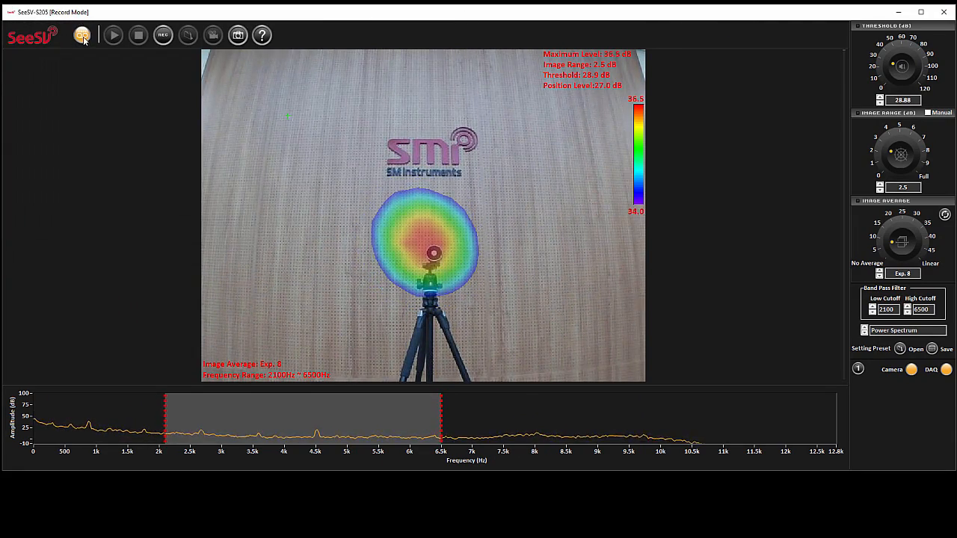
Return to Replay Mode and play back the loaded recording.
{"action": "left_click", "coordinate": [81, 36]}
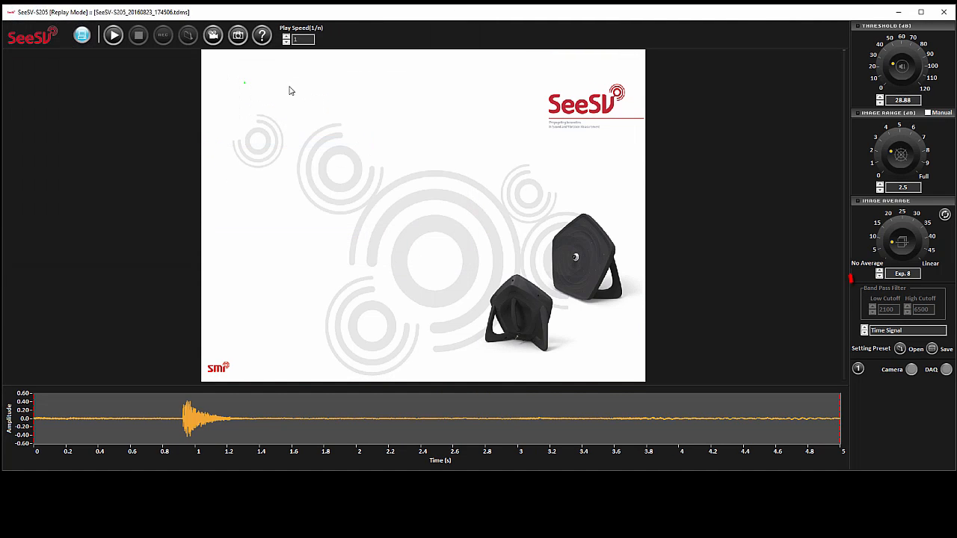
{"action": "left_click", "coordinate": [114, 36]}
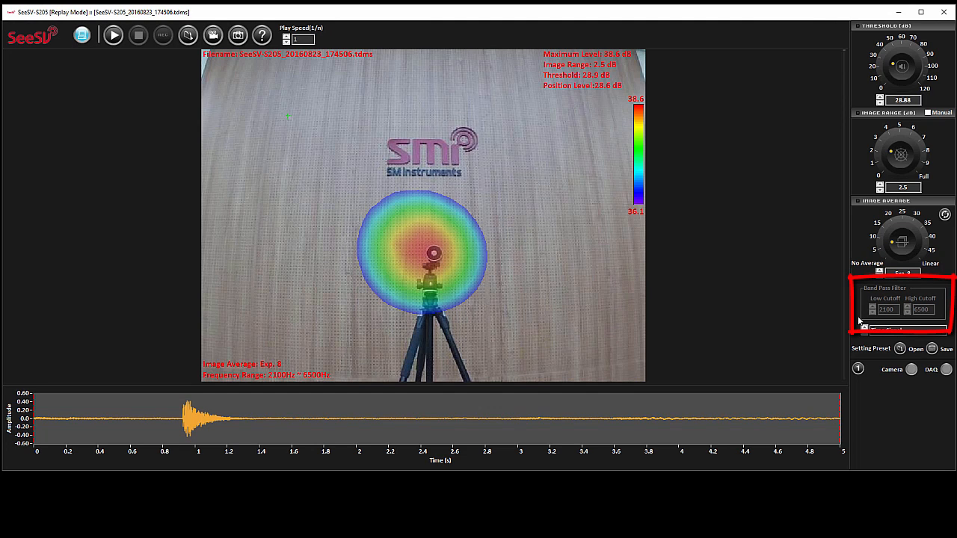
{"action": "mouse_move", "coordinate": [899, 325]}
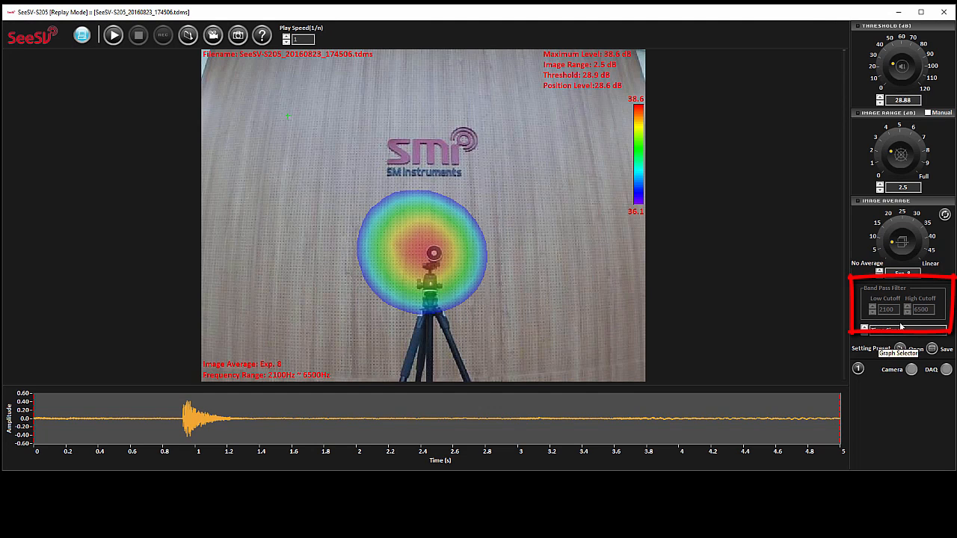